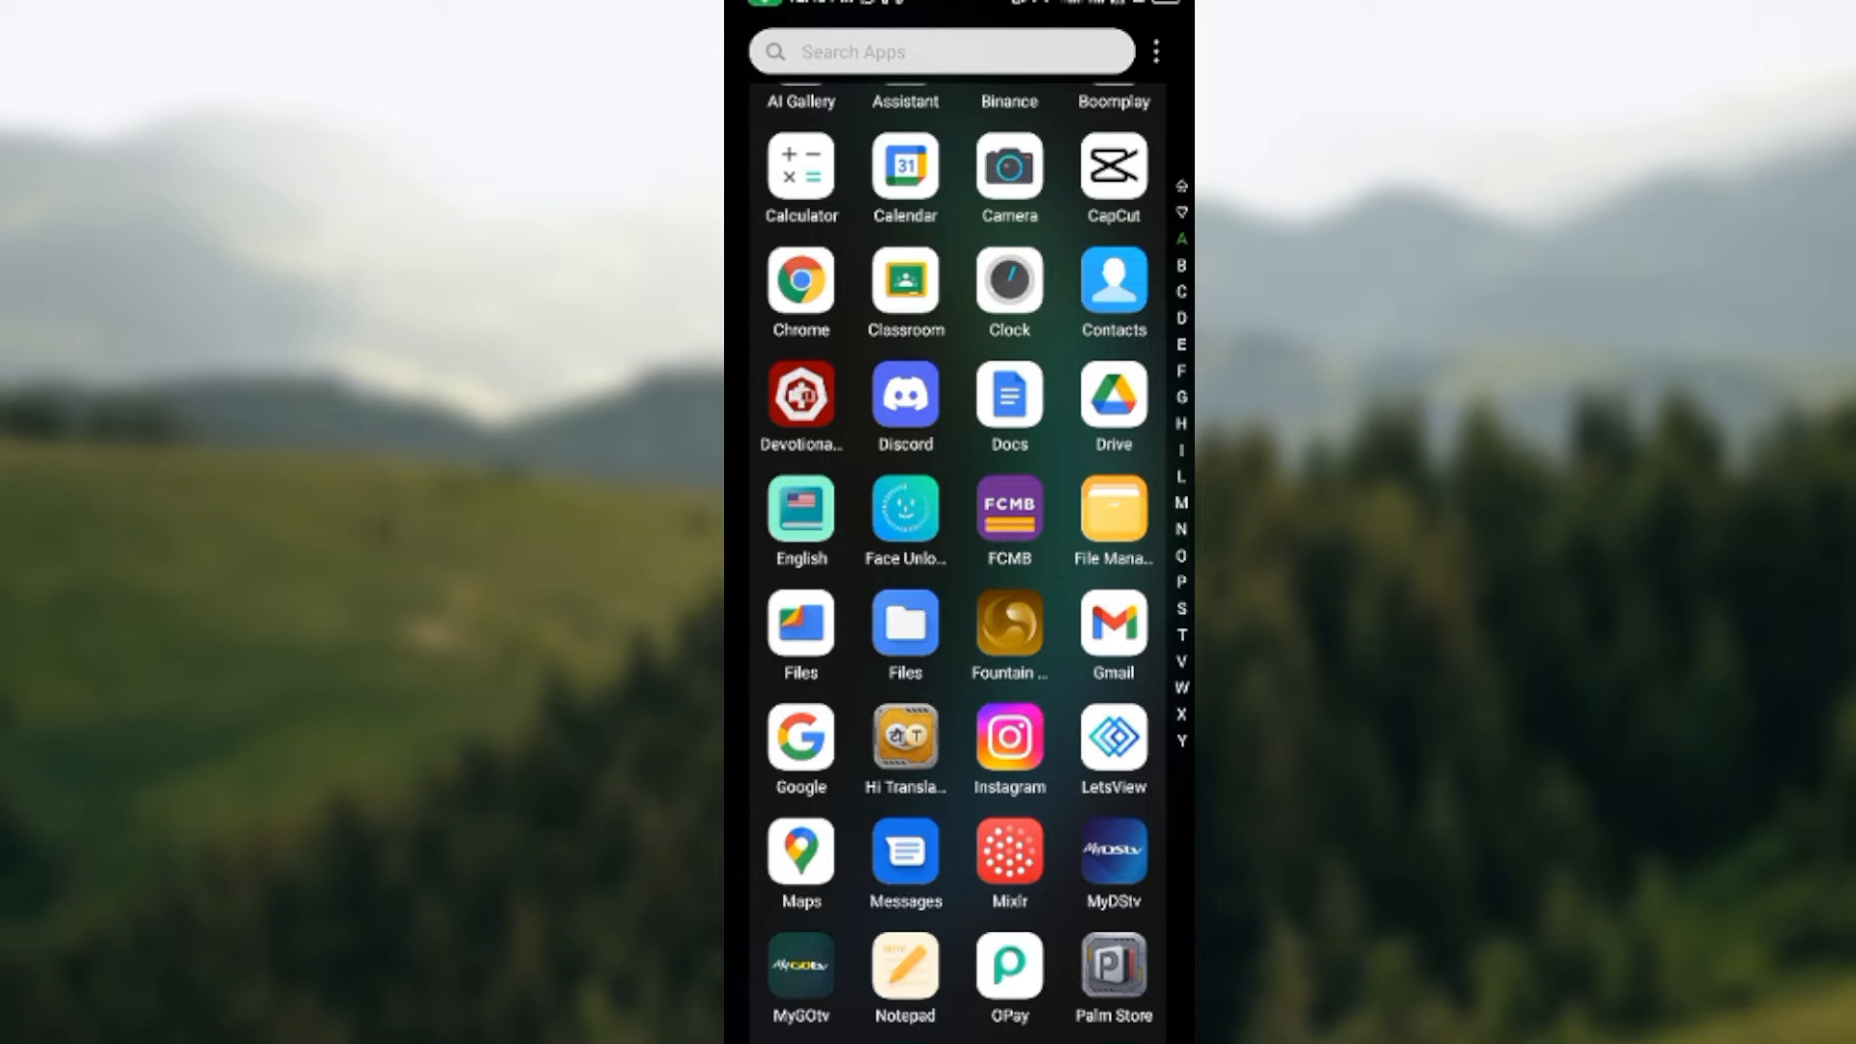
- Launch Google Drive to reach the Birthday pictures folder and select its first photo
click(1112, 394)
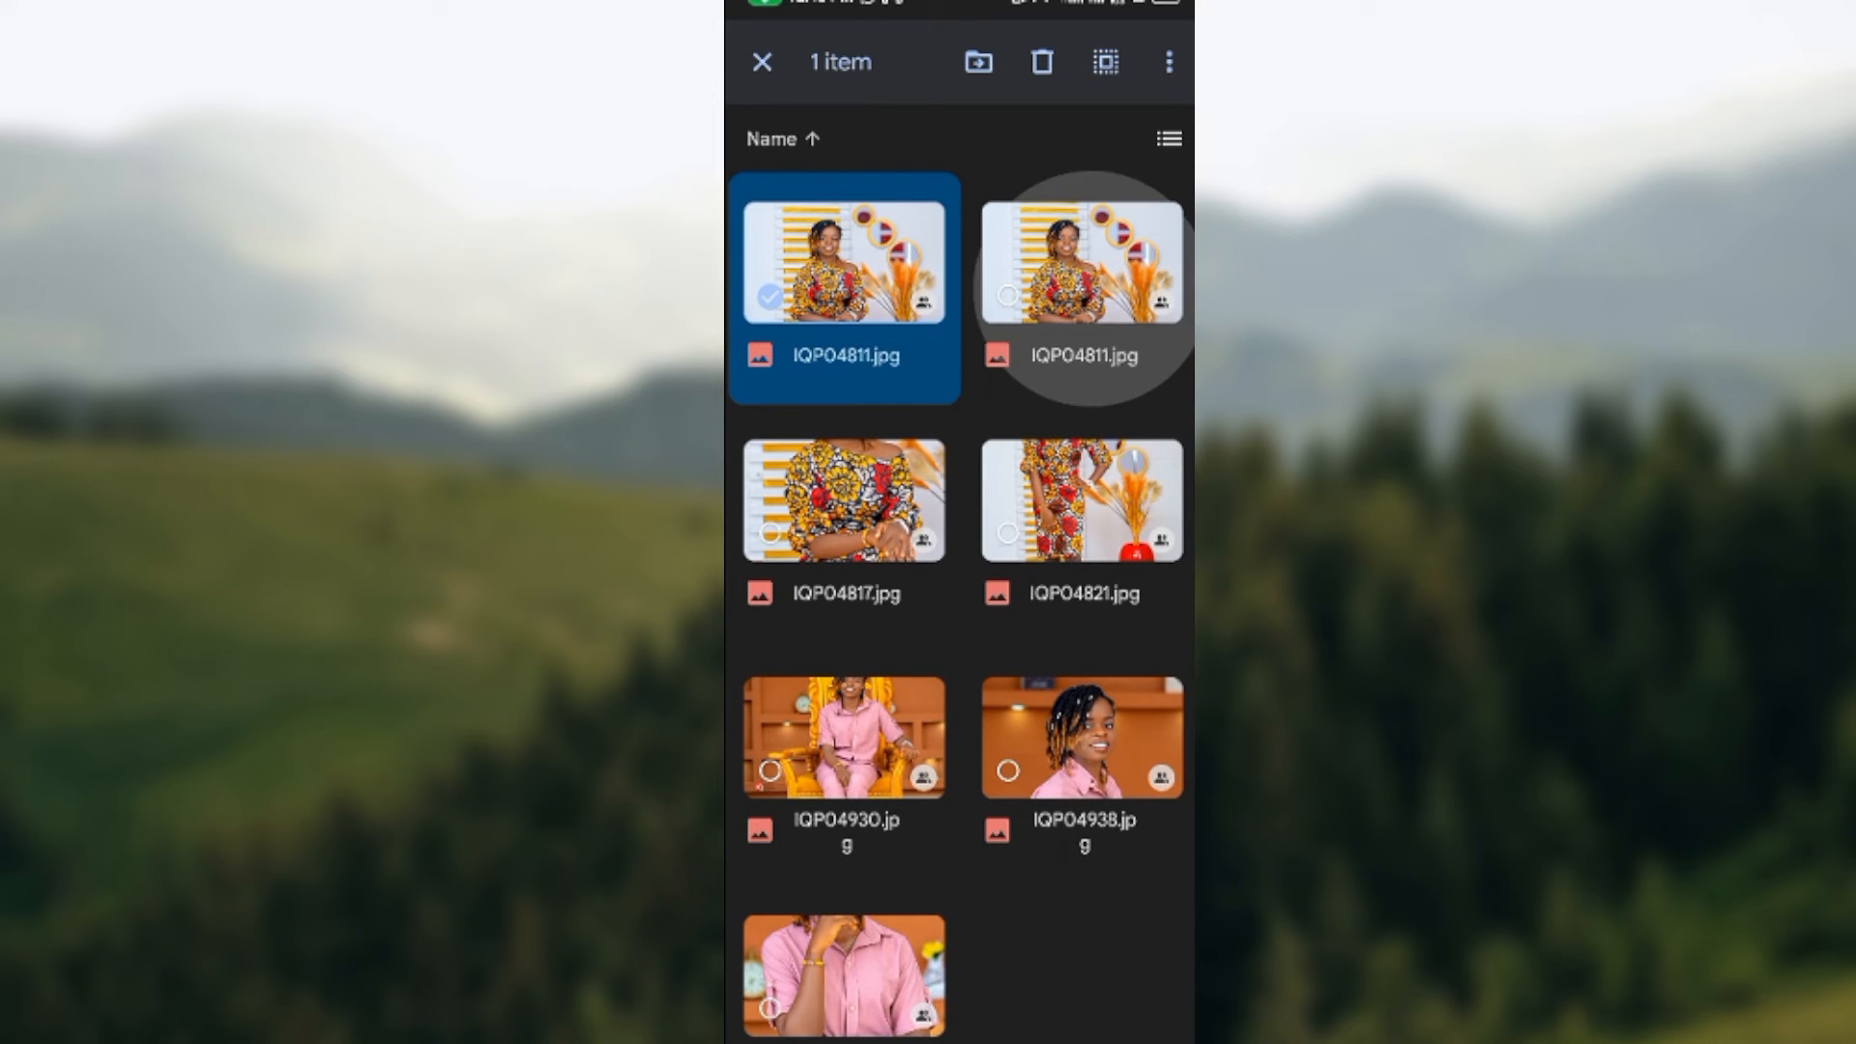
- Add the remaining photos so all seven are selected, then download them to the phone
click(1079, 258)
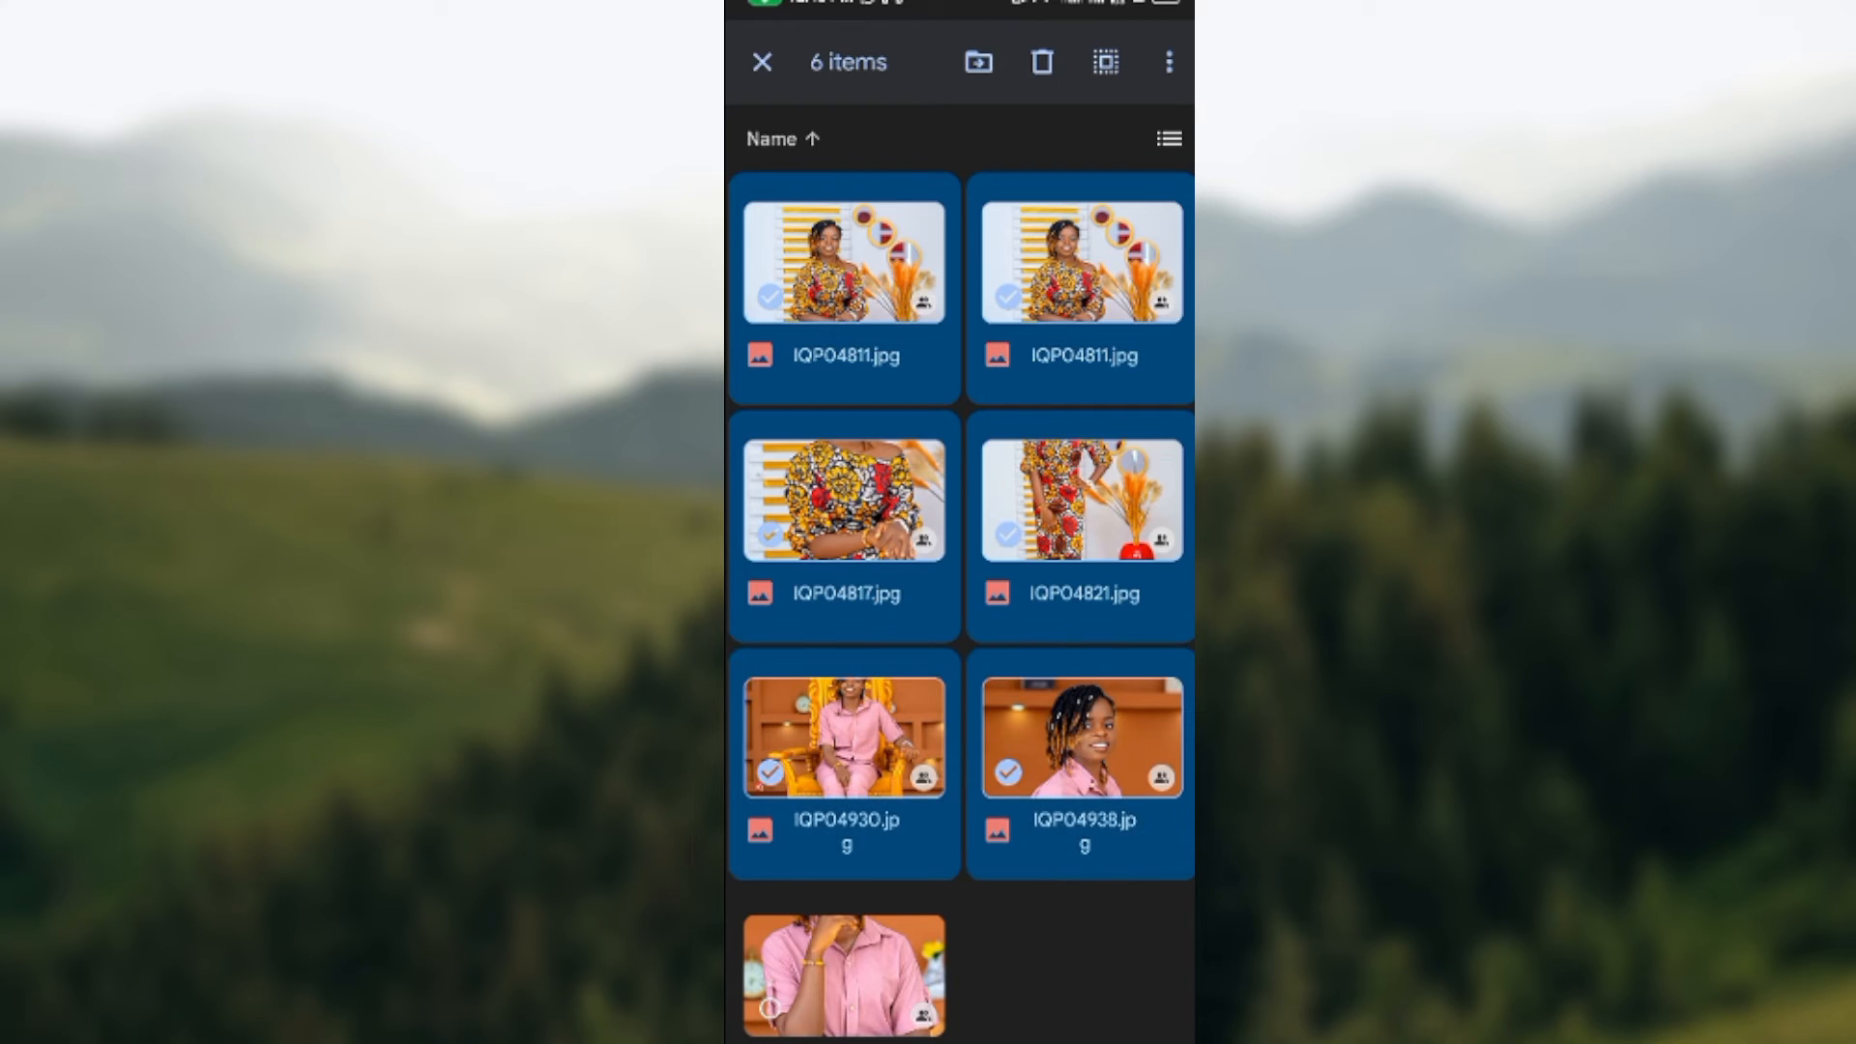
click(844, 974)
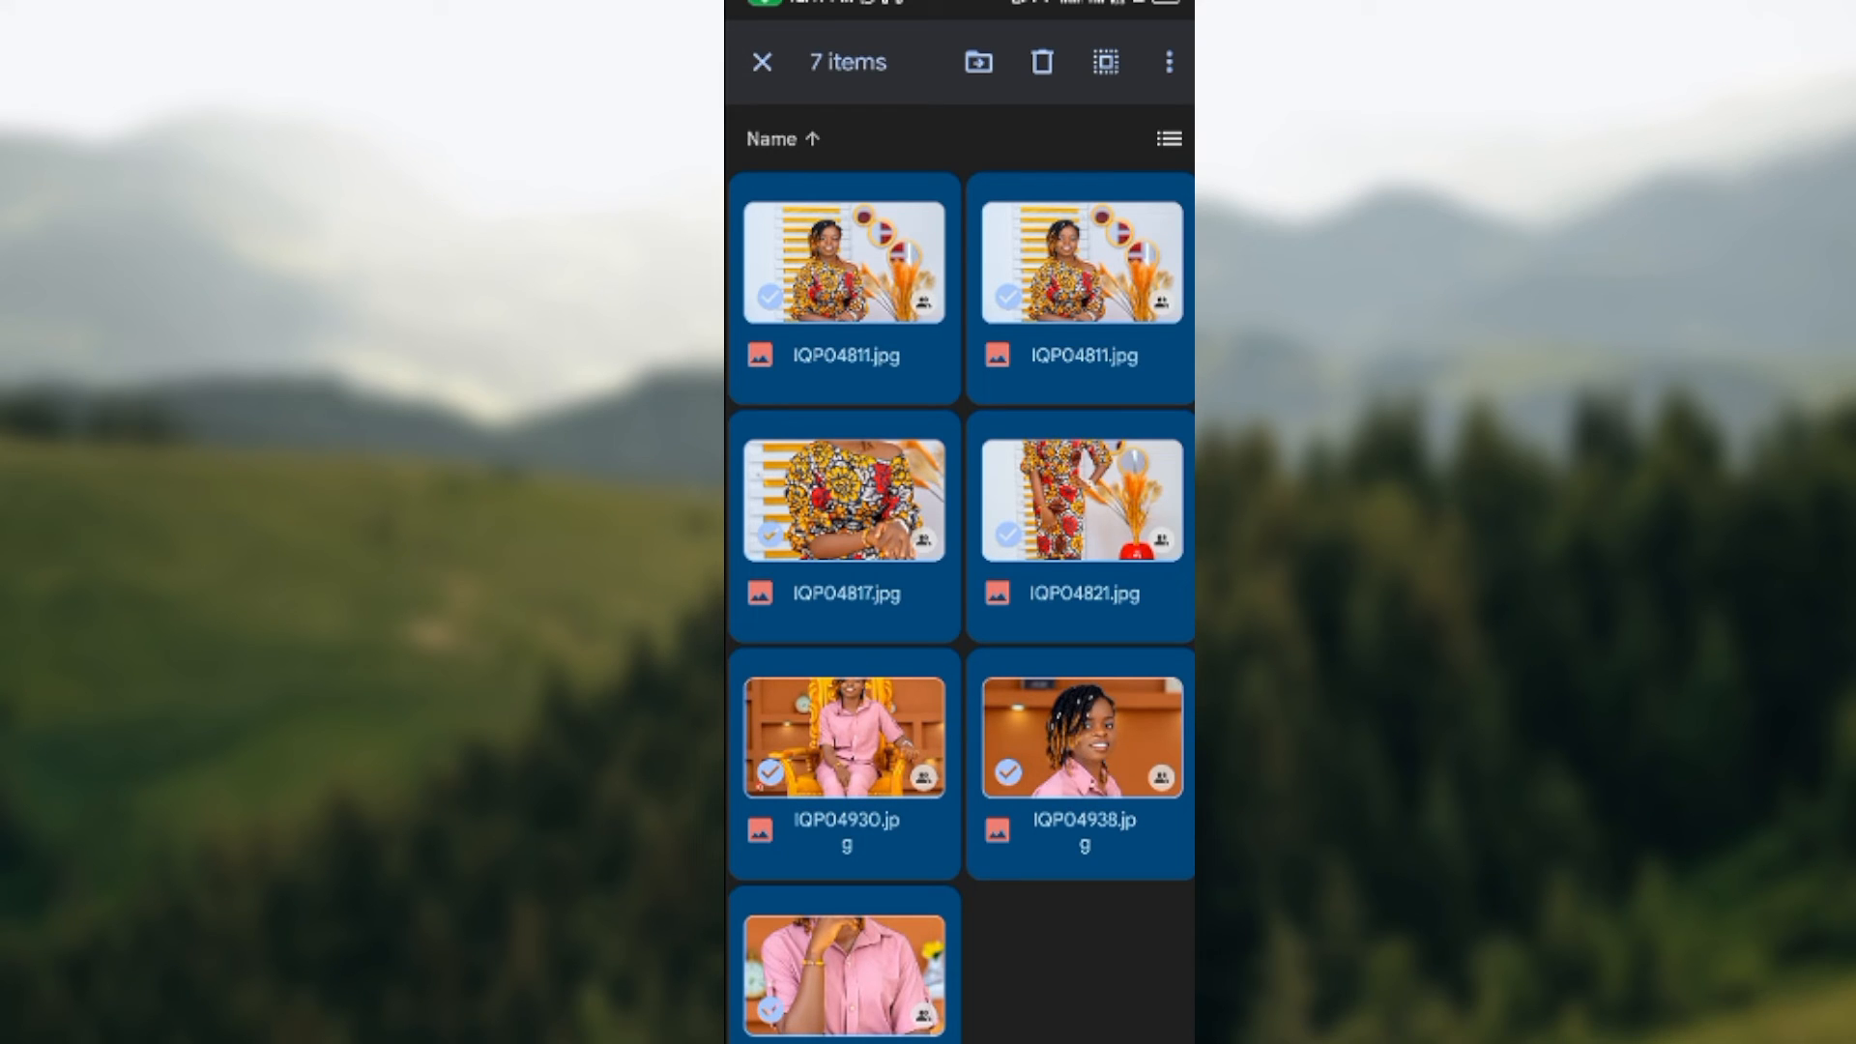
click(1167, 62)
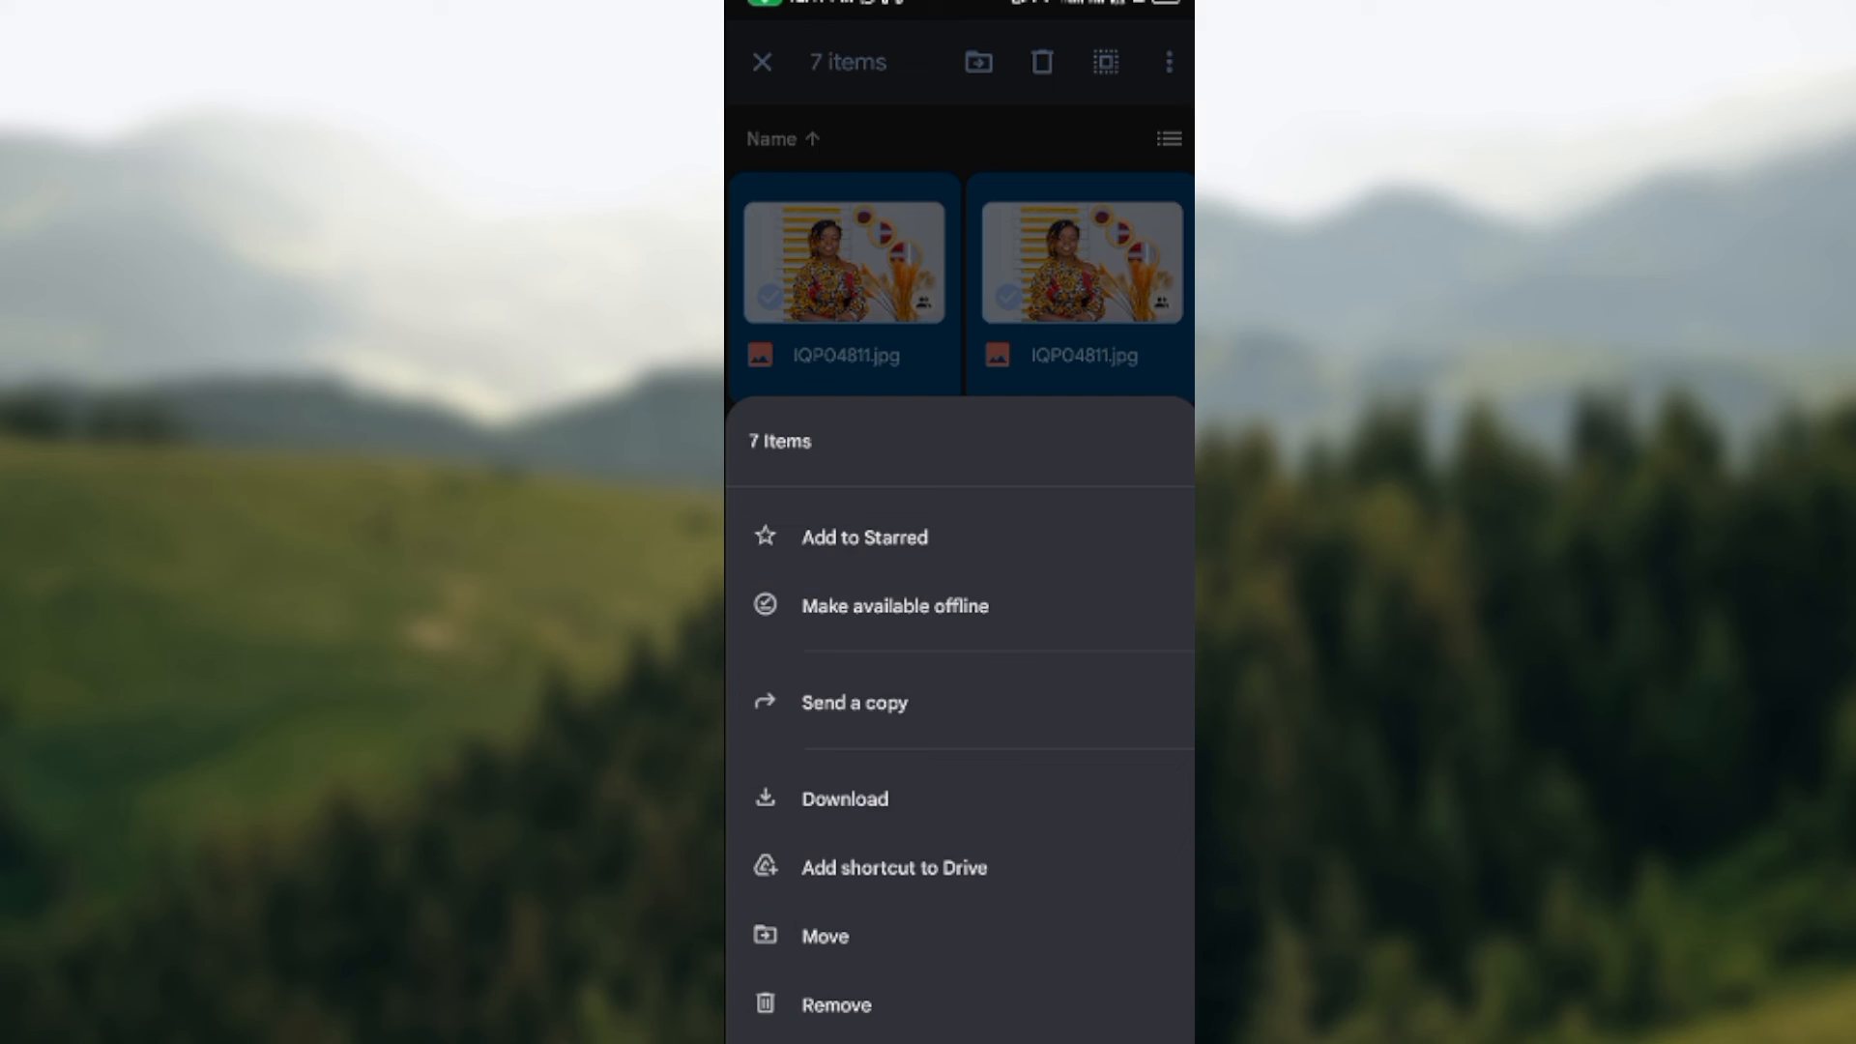
click(844, 797)
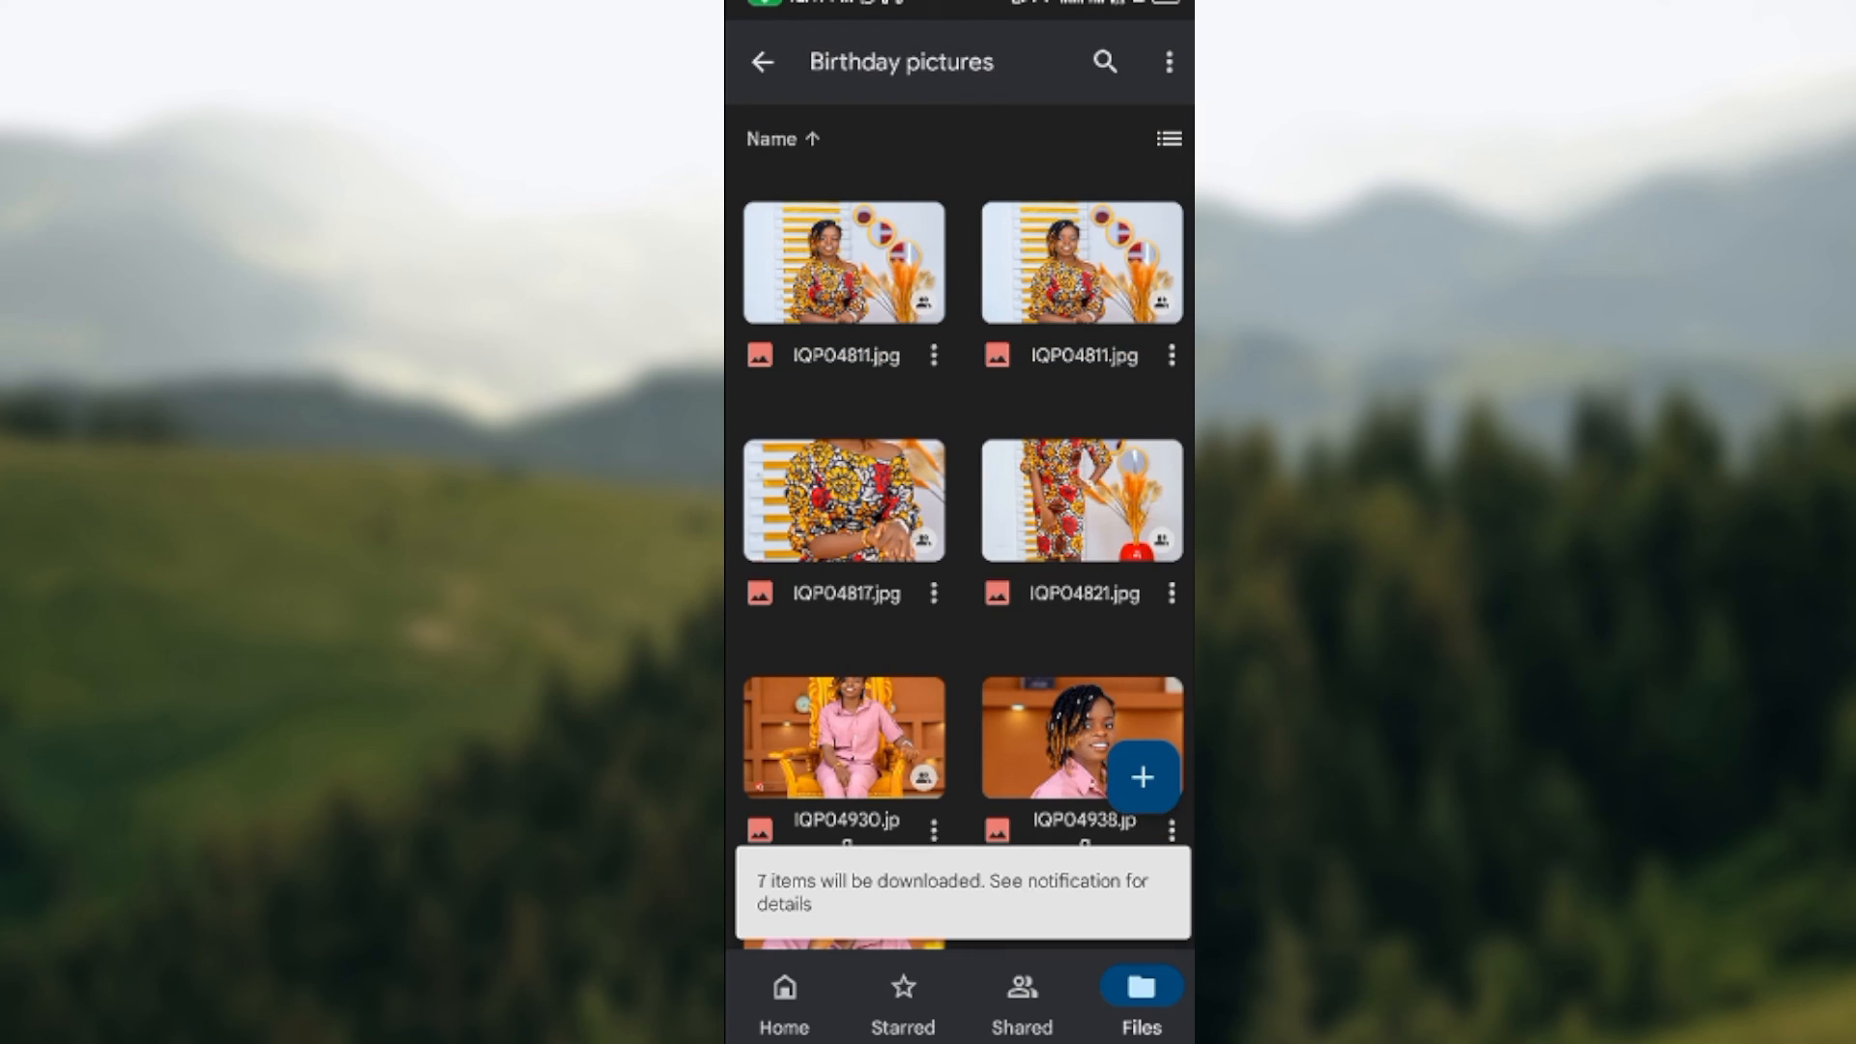